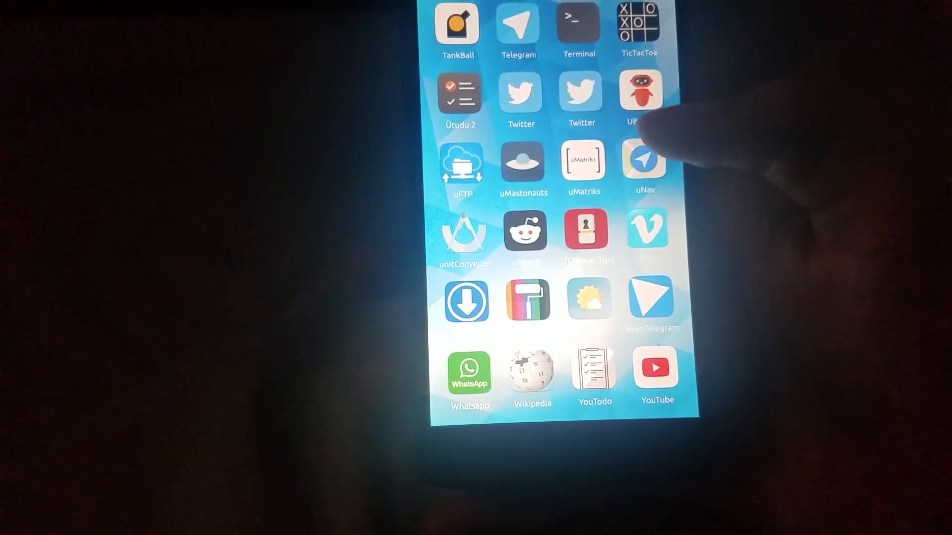
Launch apps from the drawer and reach OpenStore's My Apps page with four updates listed.
{"action": "left_click", "coordinate": [644, 159]}
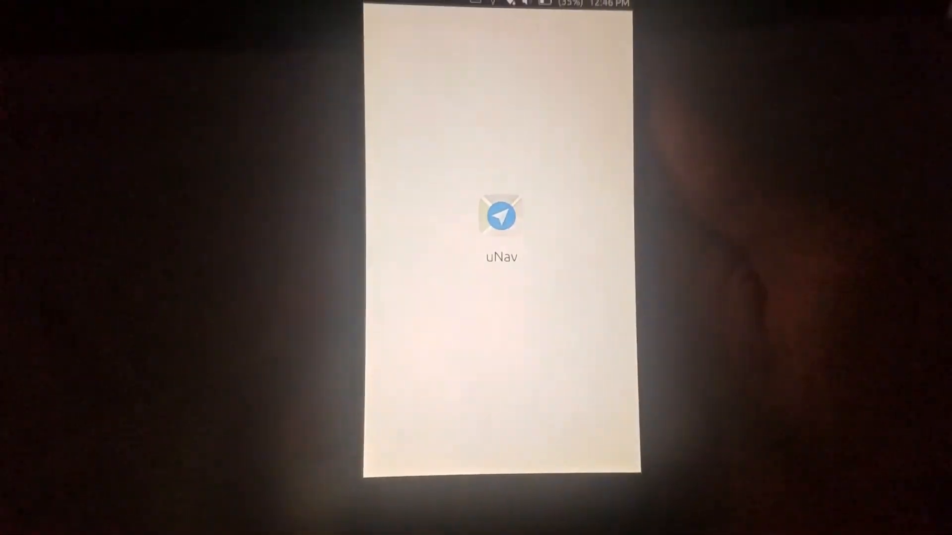
{"action": "left_click", "coordinate": [500, 217]}
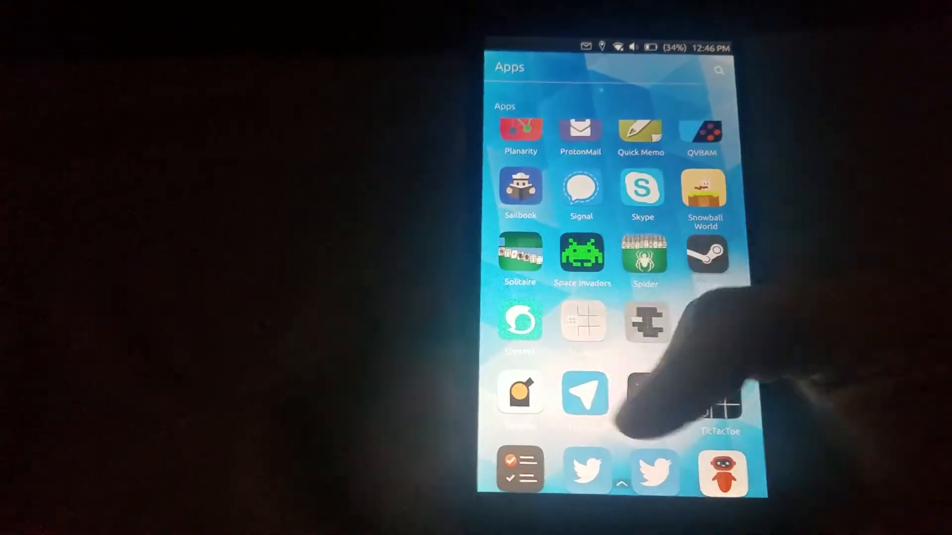
{"action": "scroll", "scroll_direction": "down", "scroll_amount": 3}
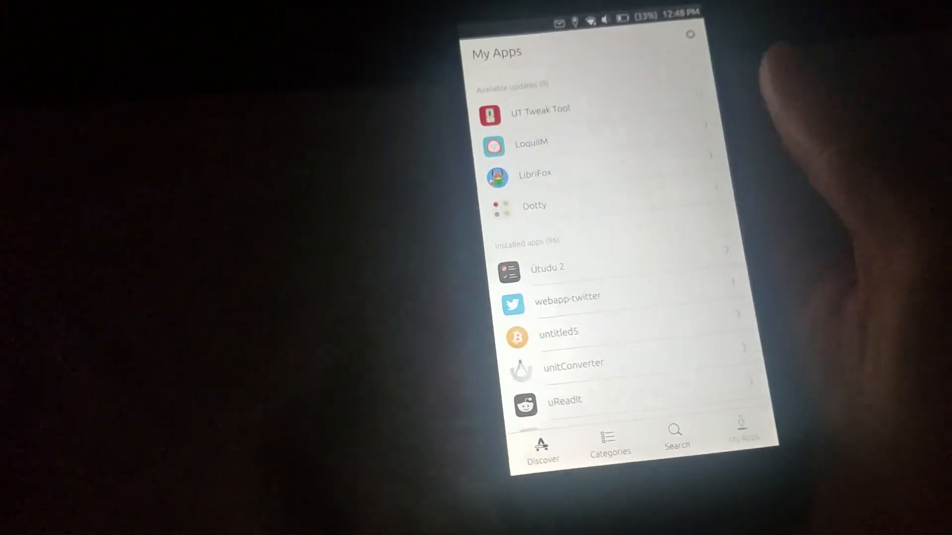
View Dotty's details (flagged incompatible), scroll the installed apps, and return to the app drawer.
{"action": "left_click", "coordinate": [535, 205]}
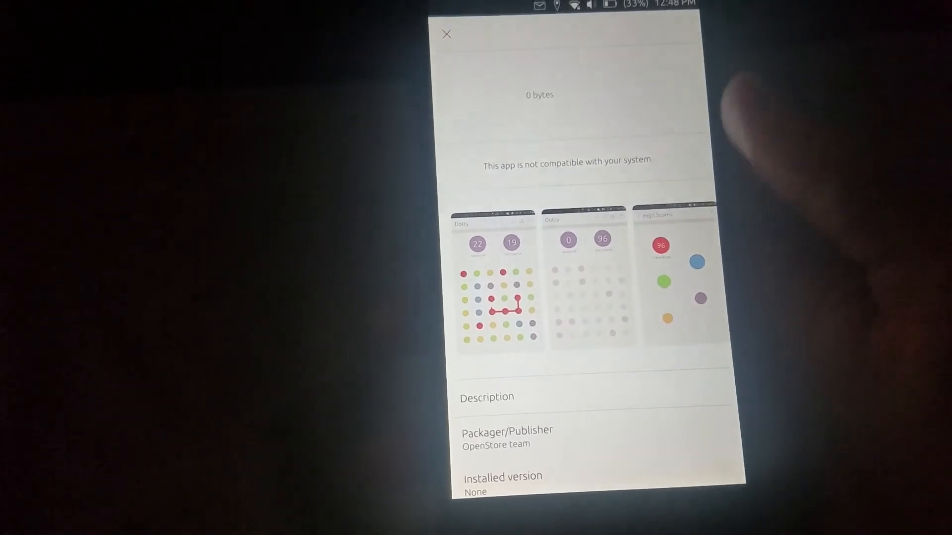
{"action": "left_click", "coordinate": [447, 33]}
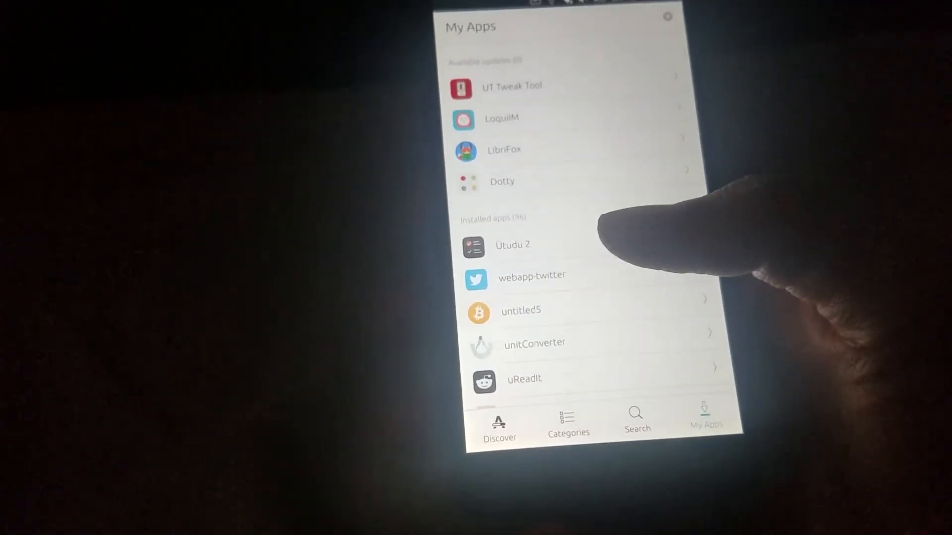
{"action": "scroll", "scroll_direction": "down", "scroll_amount": 3}
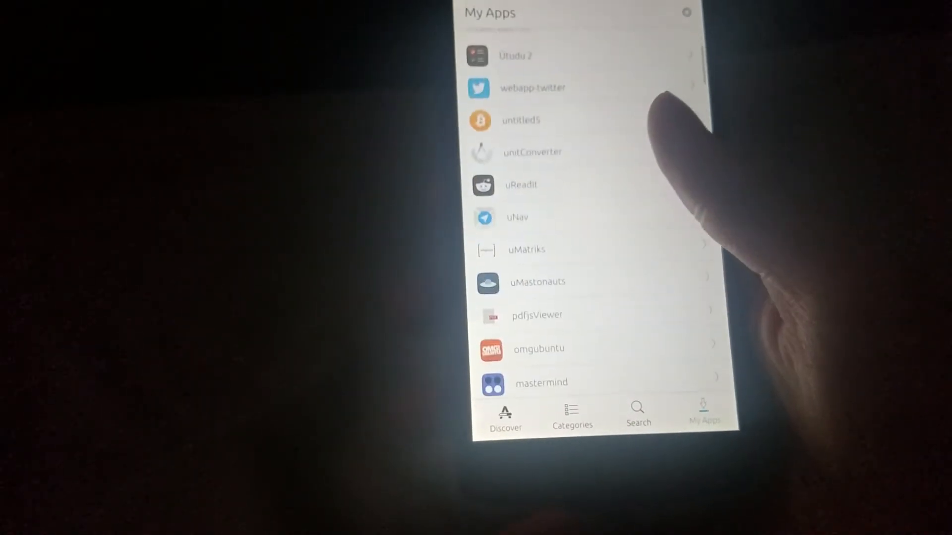
{"action": "left_click", "coordinate": [504, 415]}
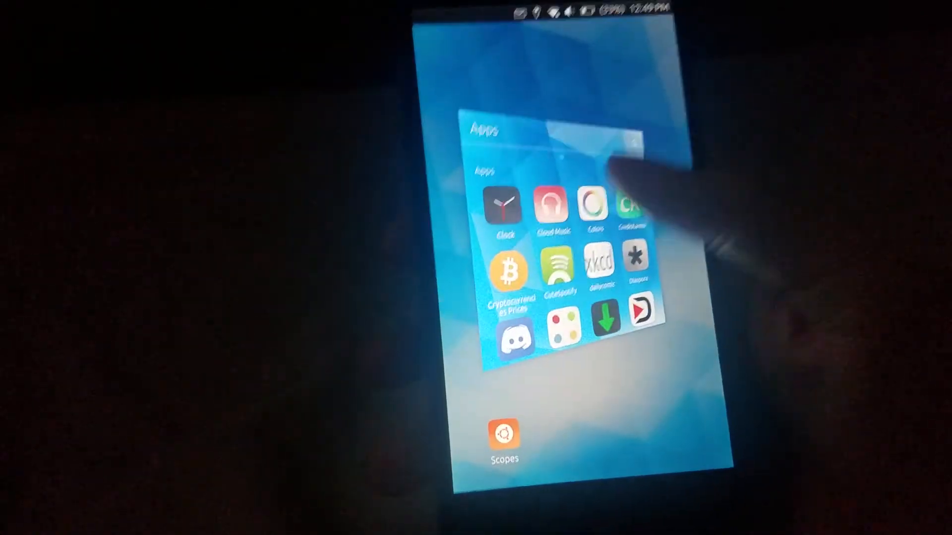
{"action": "scroll", "scroll_direction": "up", "scroll_amount": 3}
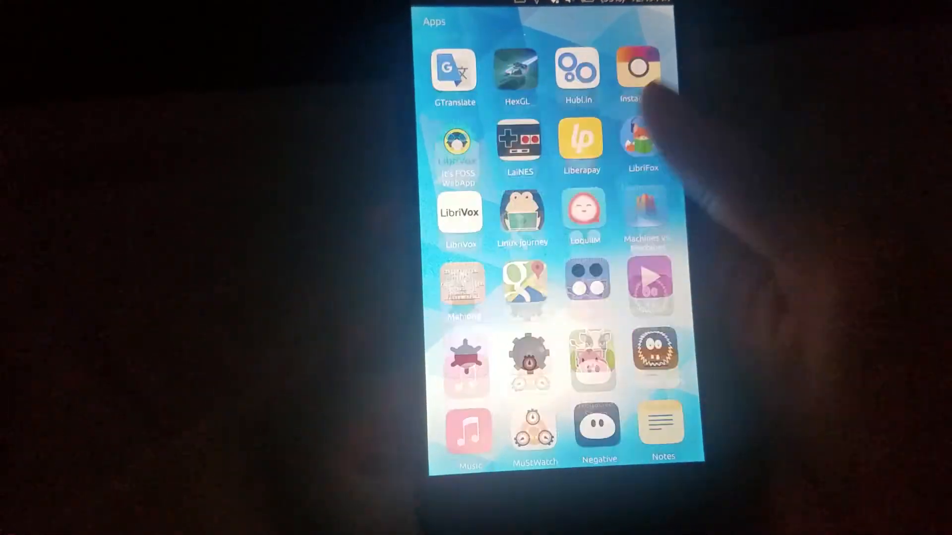
{"action": "scroll", "scroll_direction": "down", "scroll_amount": 3}
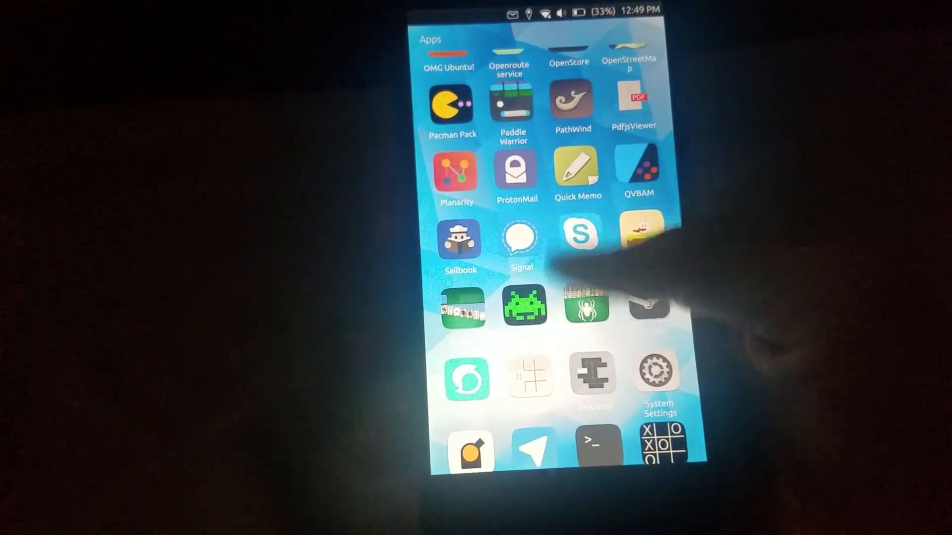